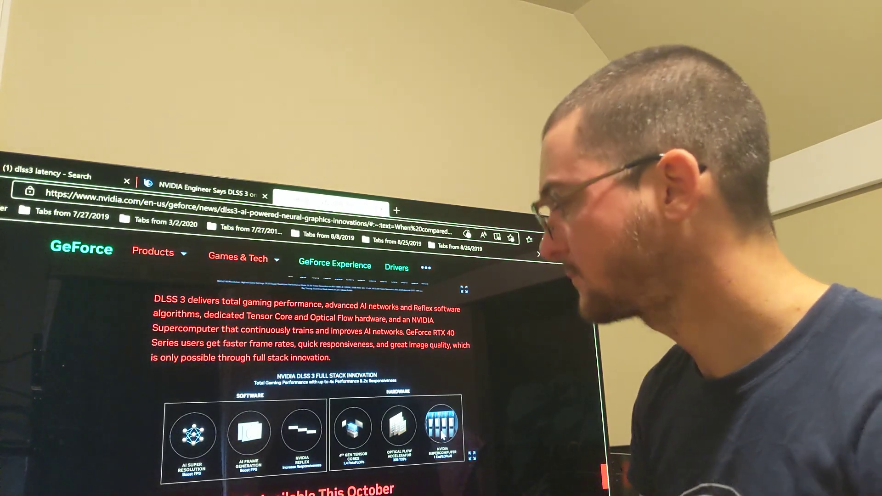
scroll("down", 3)
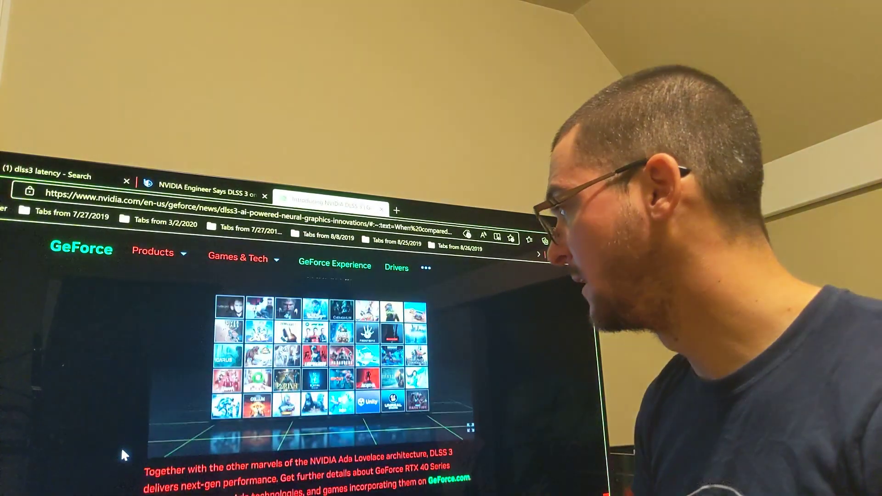
scroll("down", 3)
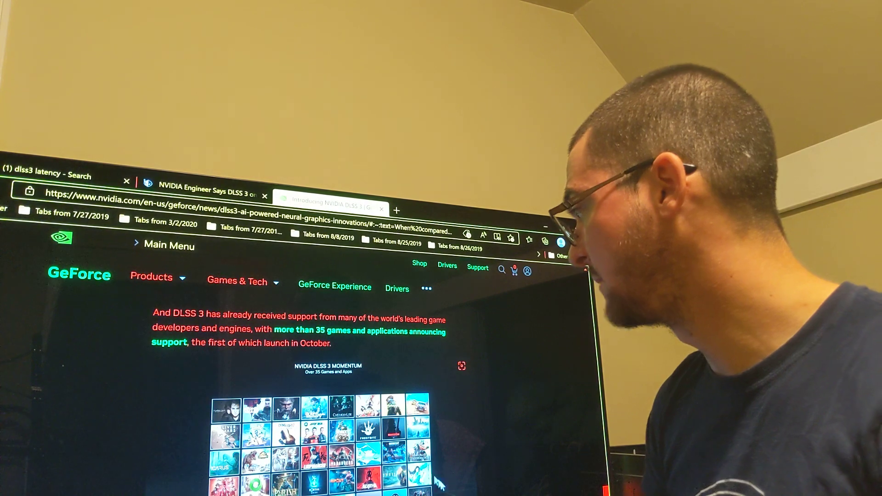